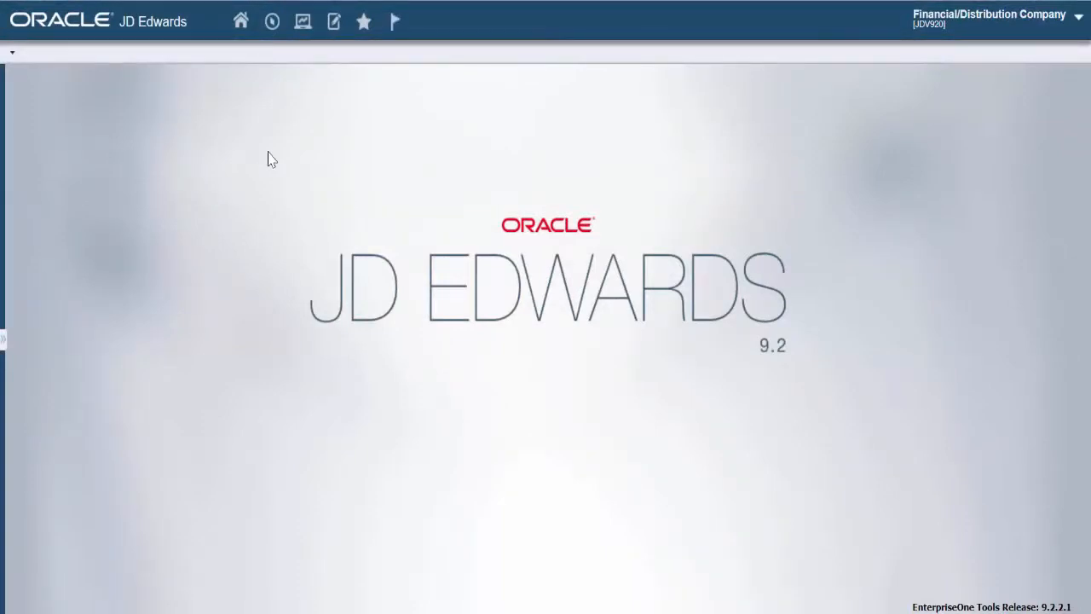
# Step: Bring up fast path navigation with application code p40g032 entered
pyautogui.click(271, 21)
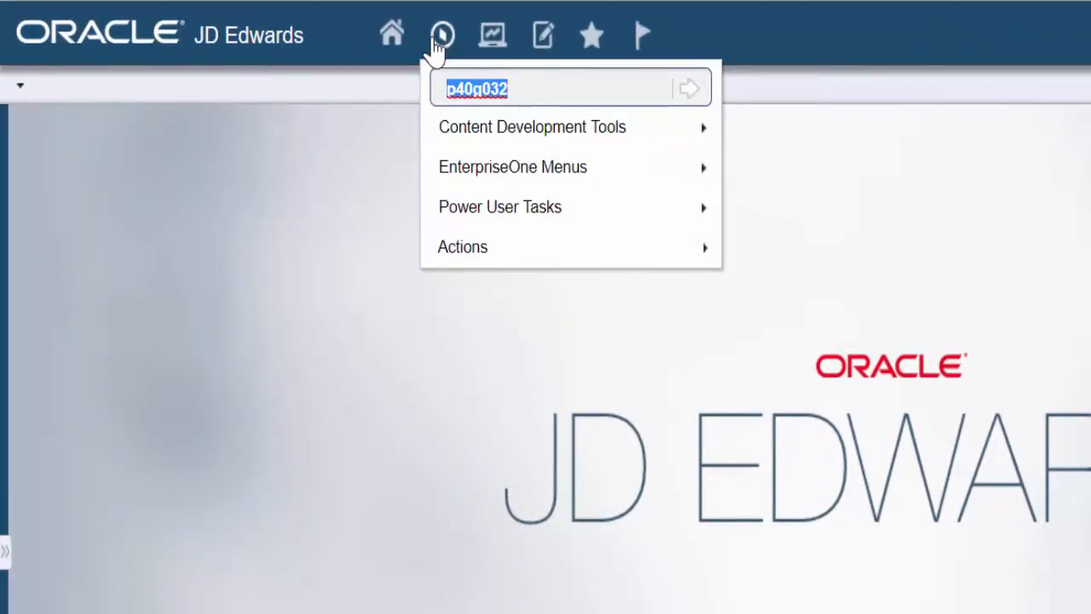
# Step: Launch P40G032 to reach the Manage Harvests search form
pyautogui.click(688, 85)
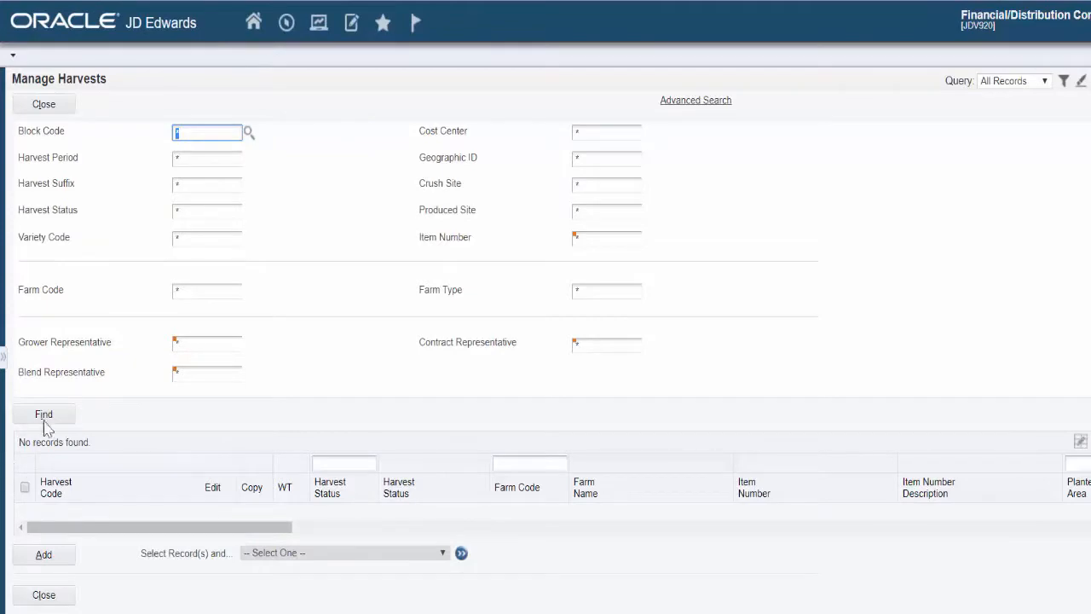
# Step: List harvests, mark BLOCK A-2011 and choose Mass Update Harvest Estimates for it
pyautogui.click(45, 415)
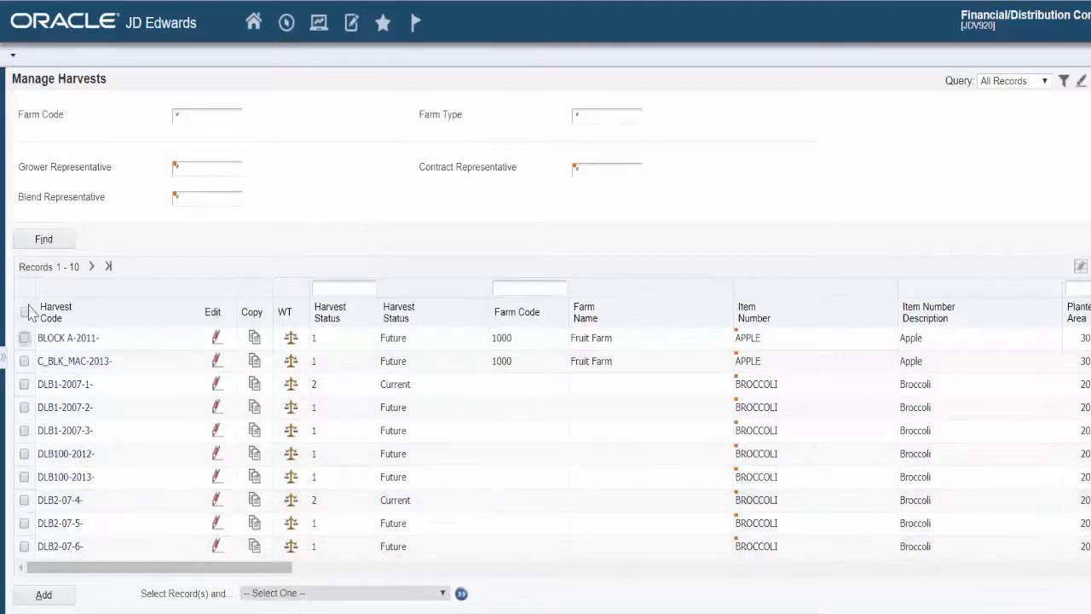
pyautogui.click(21, 337)
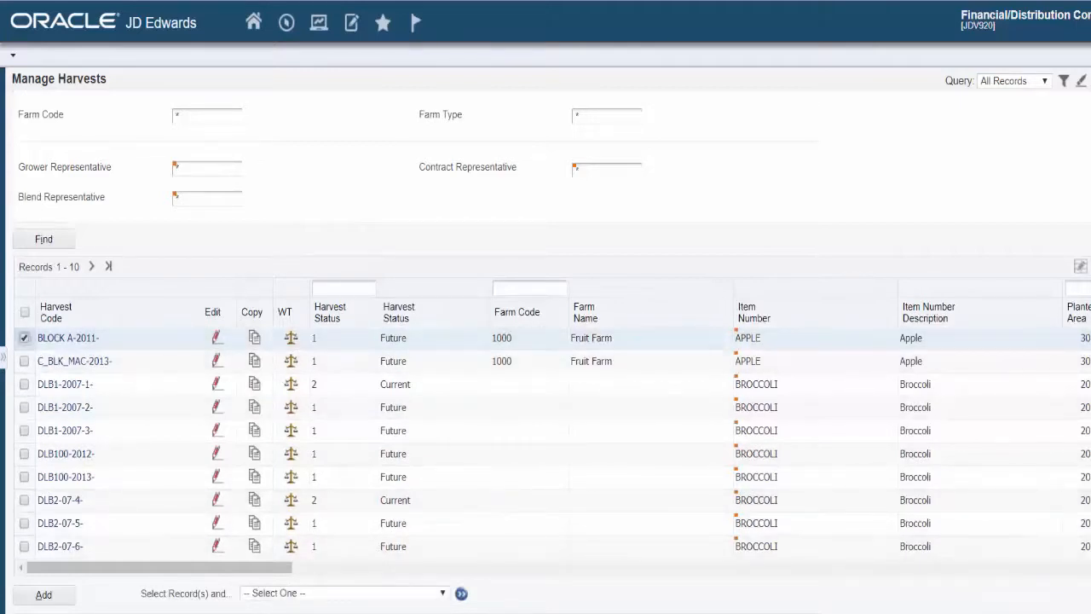
pyautogui.click(21, 338)
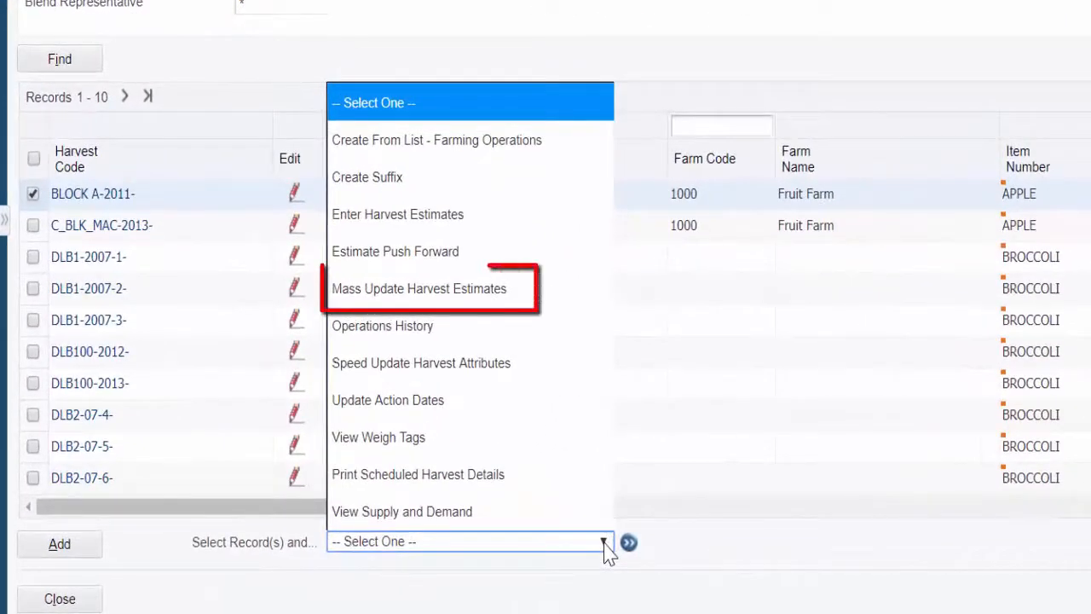
pyautogui.moveTo(522, 470)
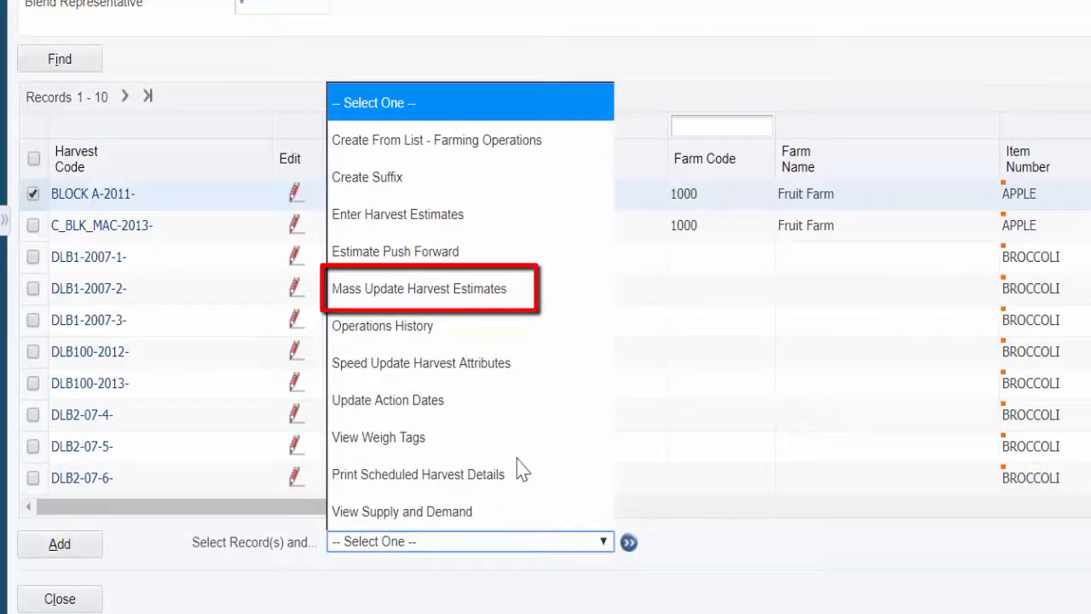
pyautogui.click(422, 288)
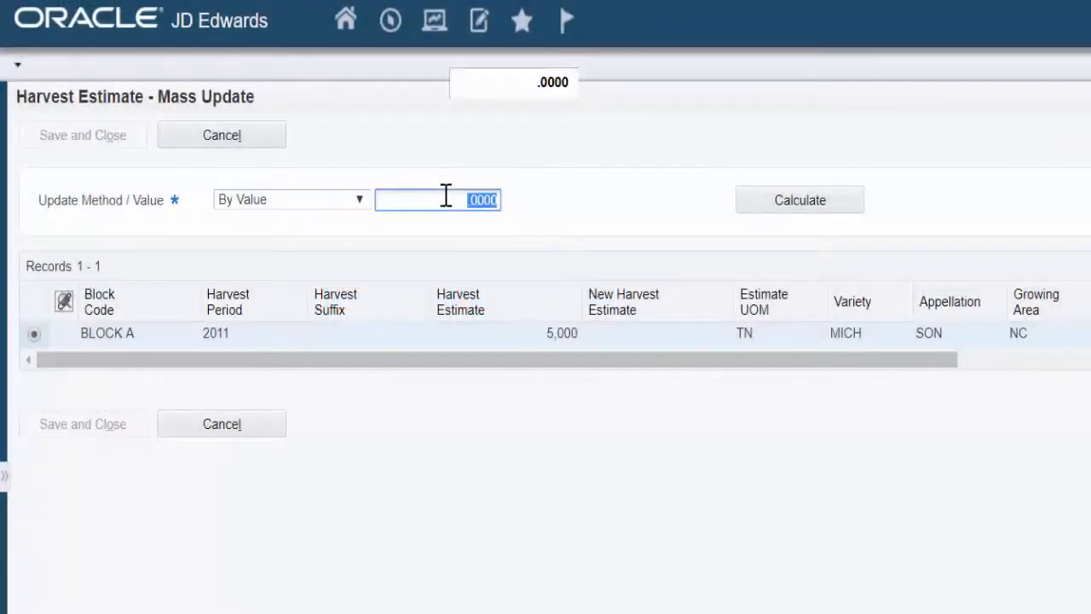
# Step: Calculate a By Value update of 500, giving Block A a new estimate of 5,500 TN
pyautogui.write('50')
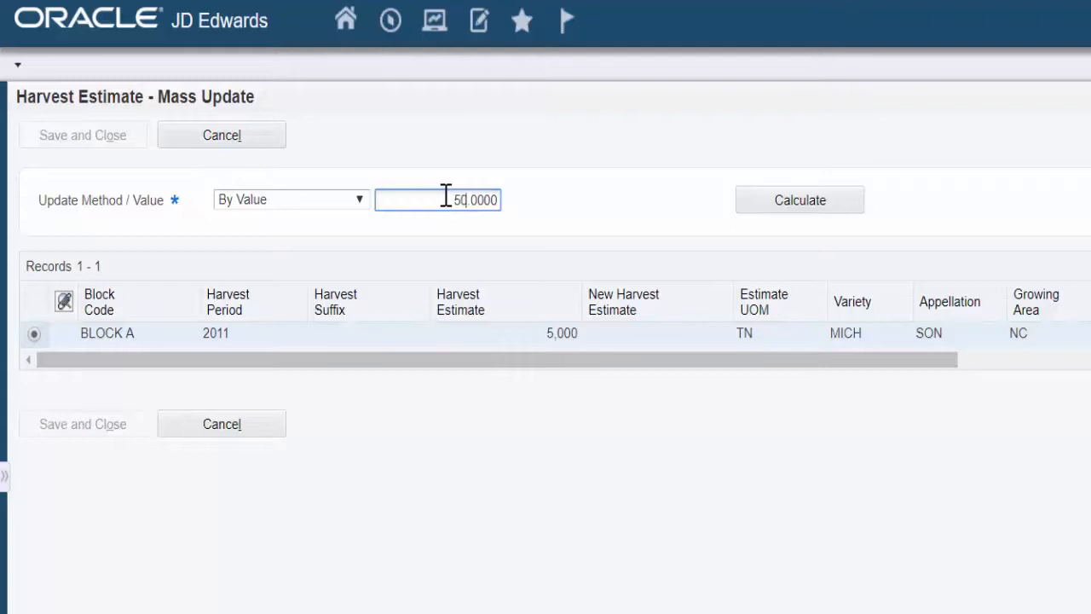
pyautogui.write('500.0000')
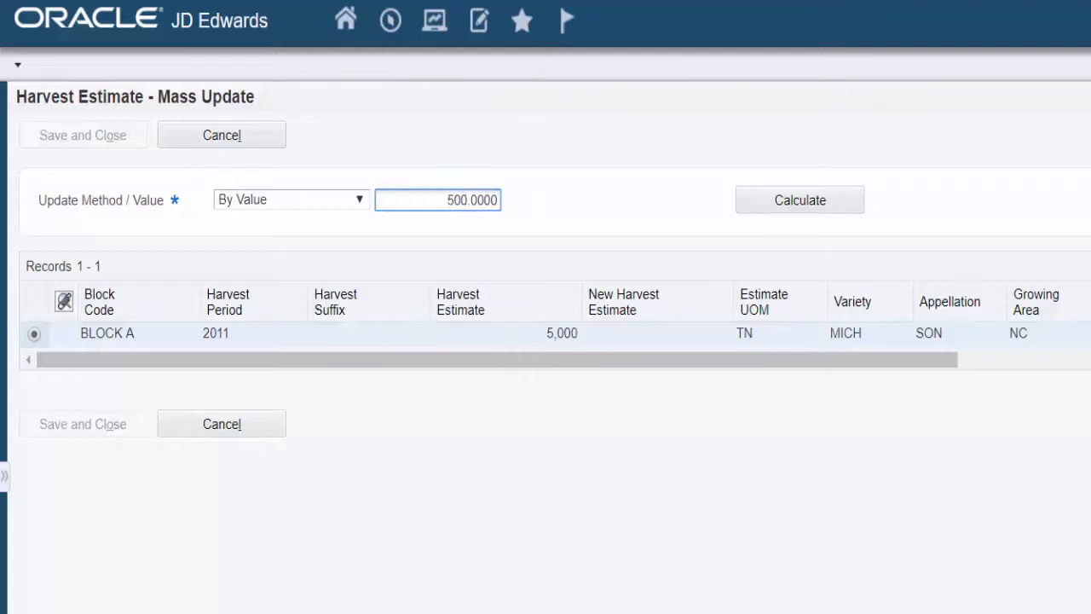
pyautogui.click(800, 200)
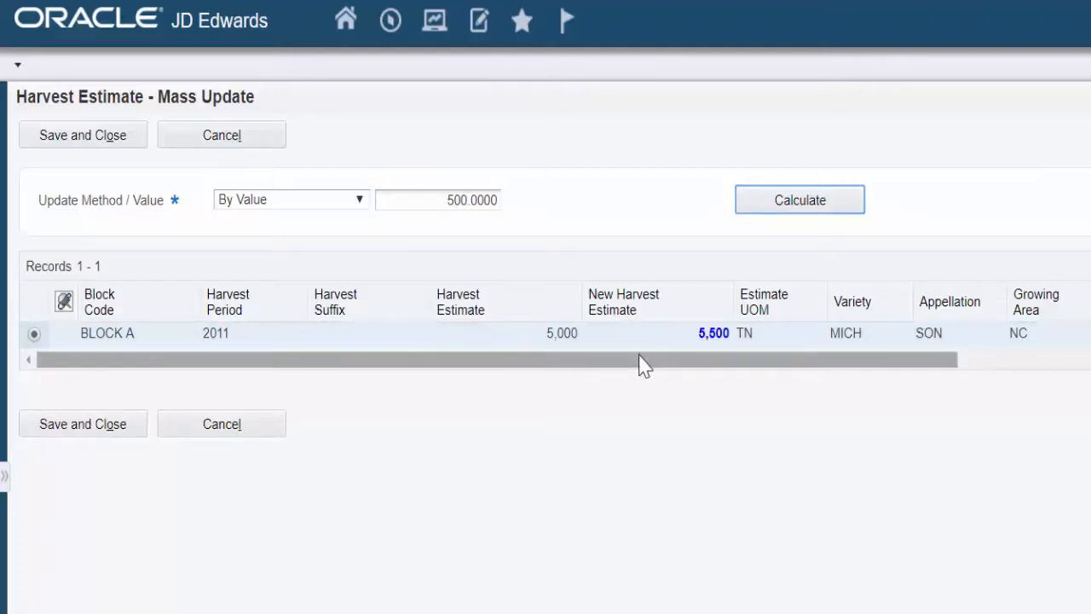
pyautogui.moveTo(688, 369)
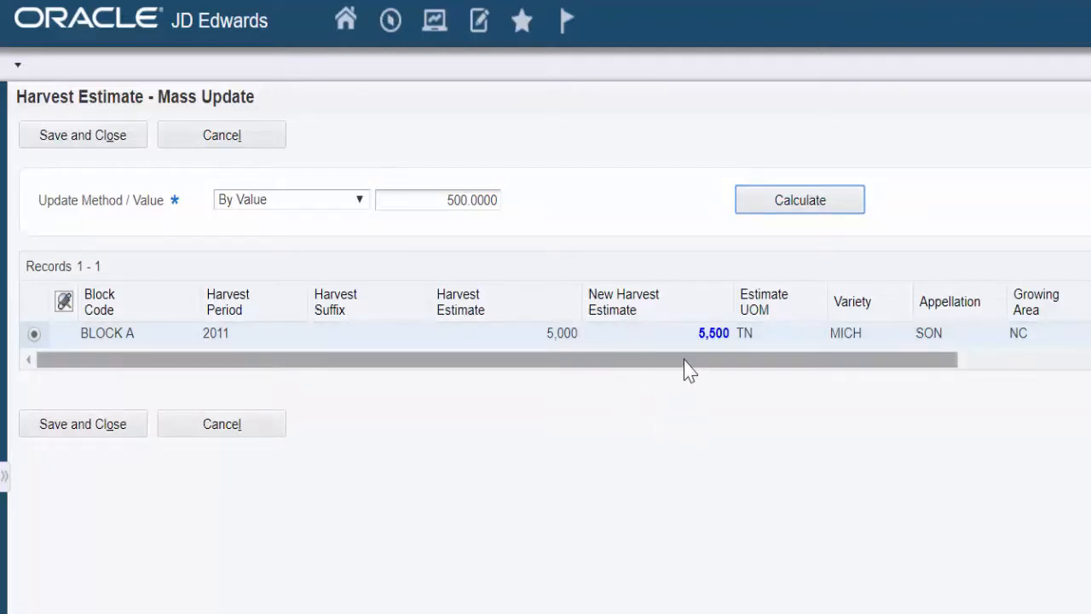
pyautogui.moveTo(682, 368)
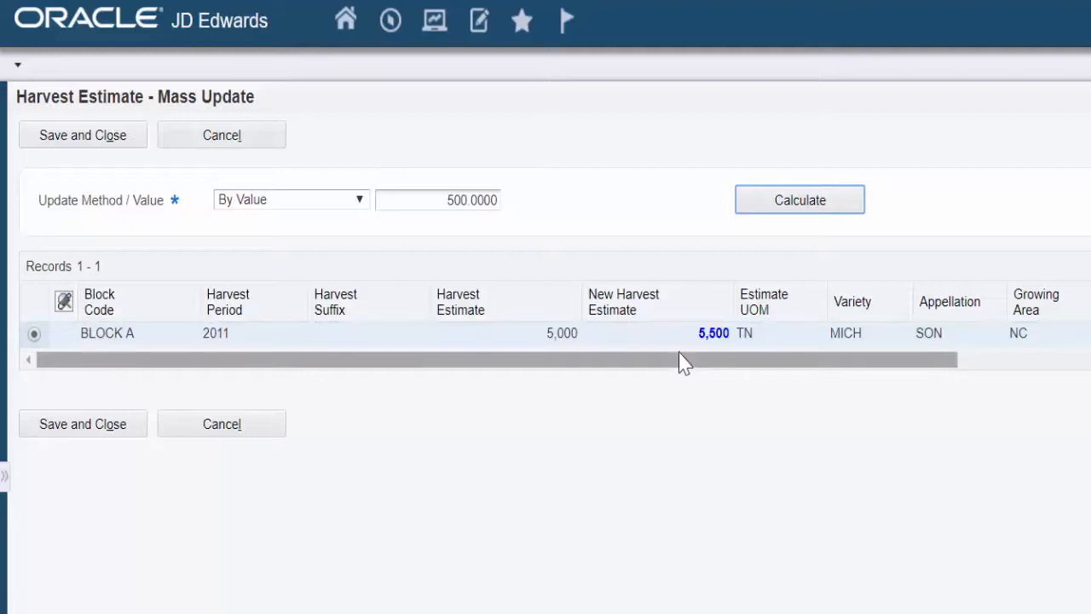
pyautogui.moveTo(576, 389)
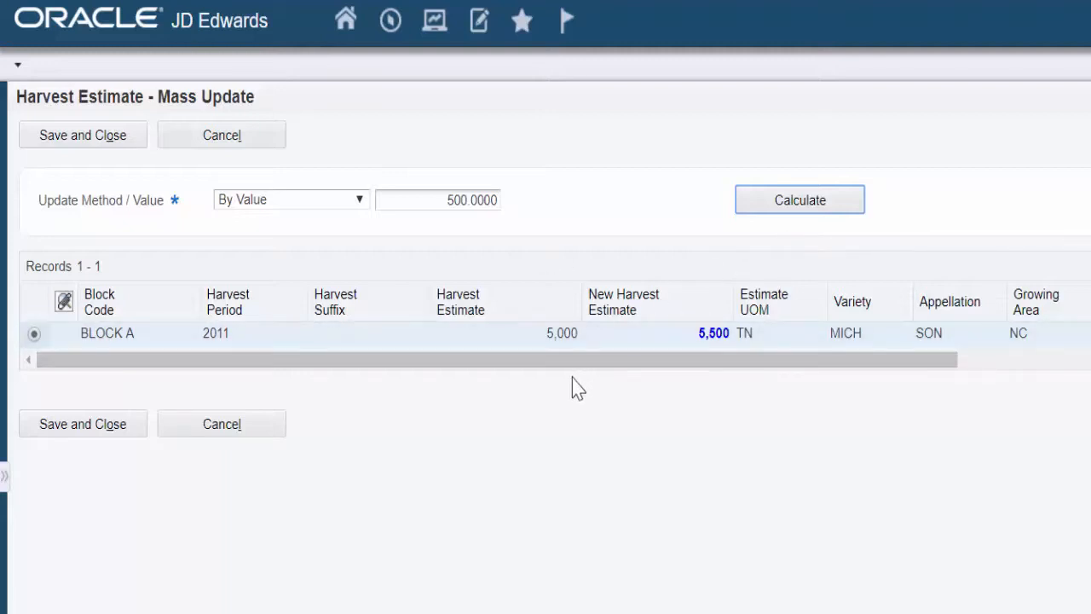
pyautogui.moveTo(702, 374)
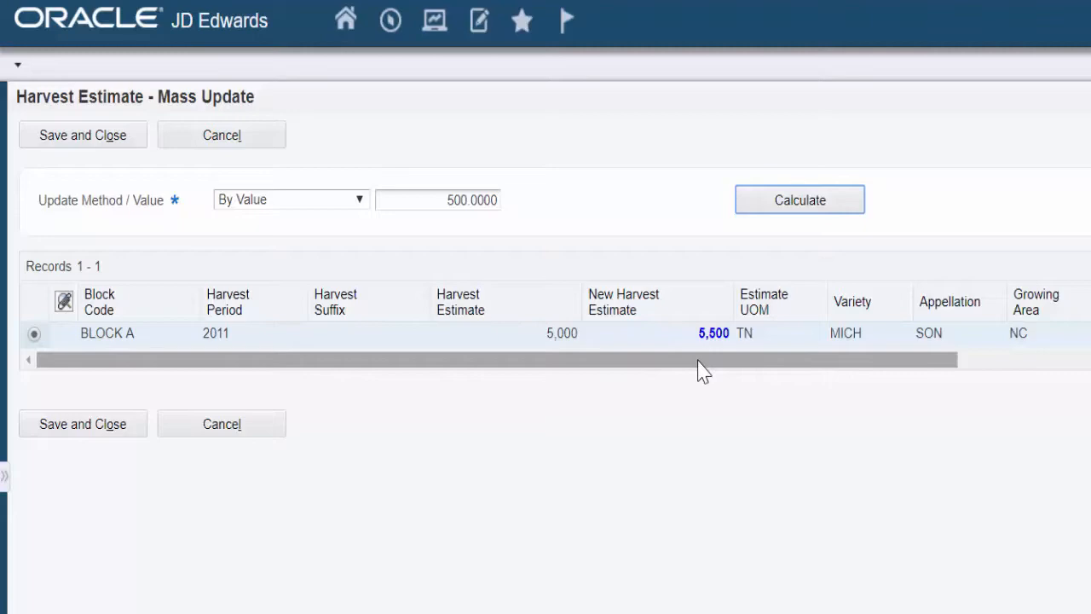